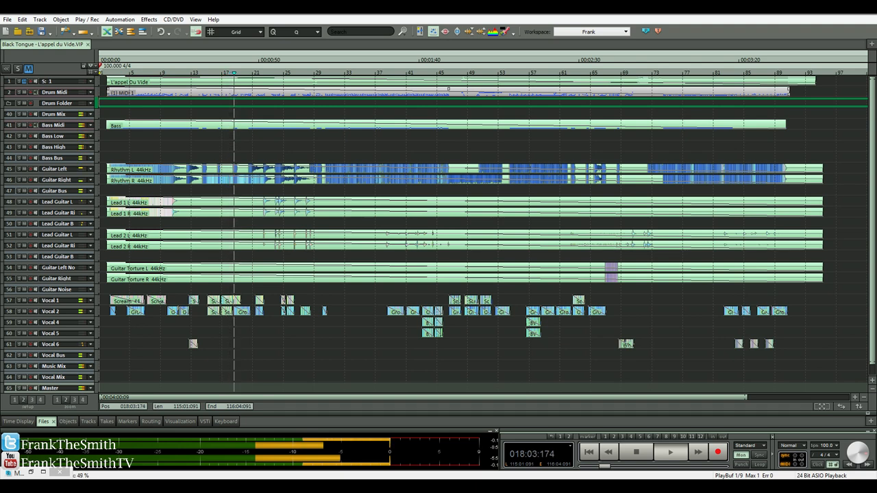
{"action": "left_click", "coordinate": [669, 452]}
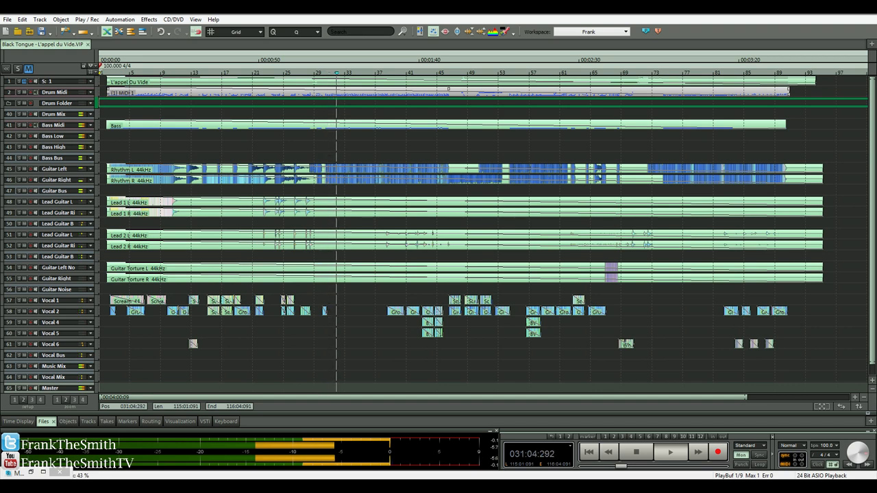
{"action": "left_click", "coordinate": [669, 452]}
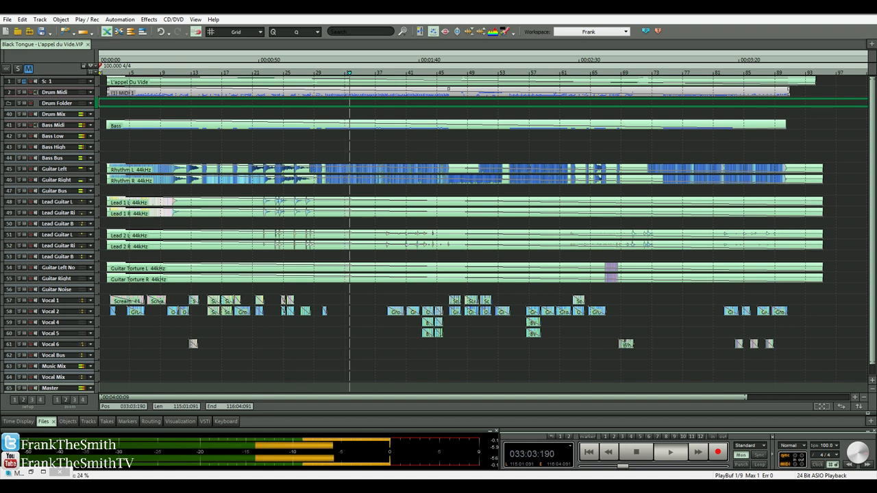
{"action": "left_click", "coordinate": [669, 452]}
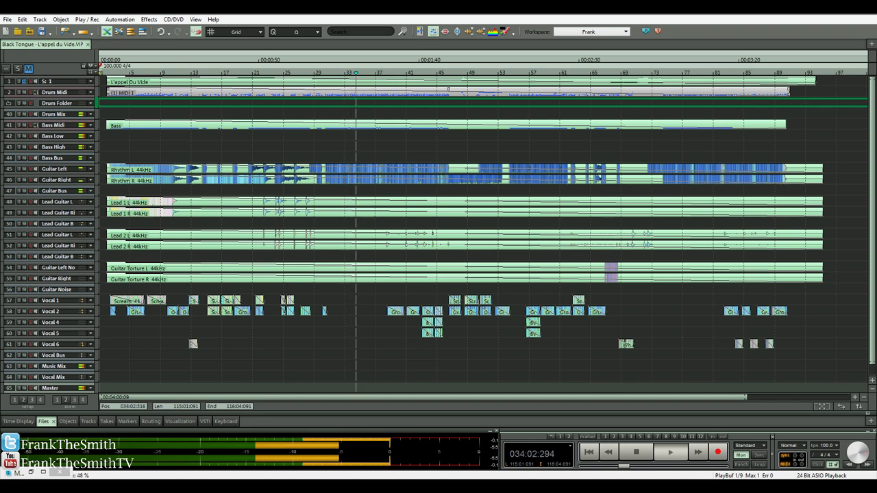